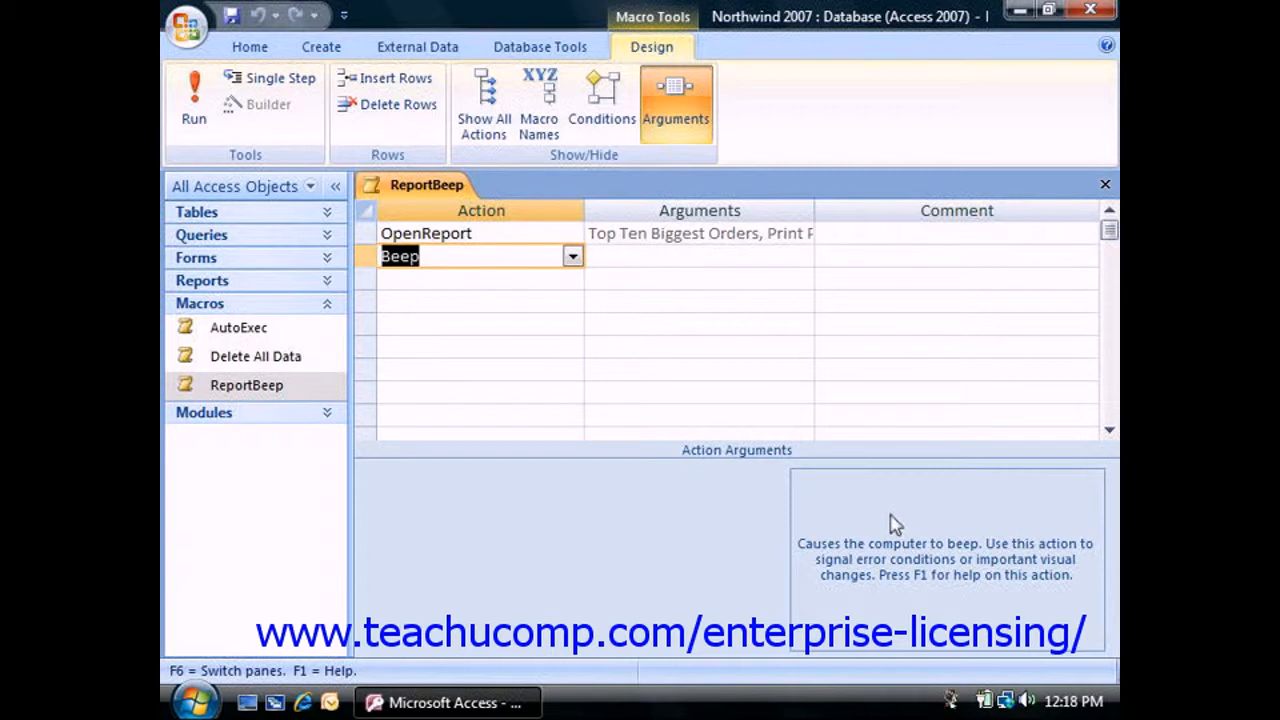
# Step: Add OpenQuery as the third action in the empty row below Beep
pyautogui.click(470, 280)
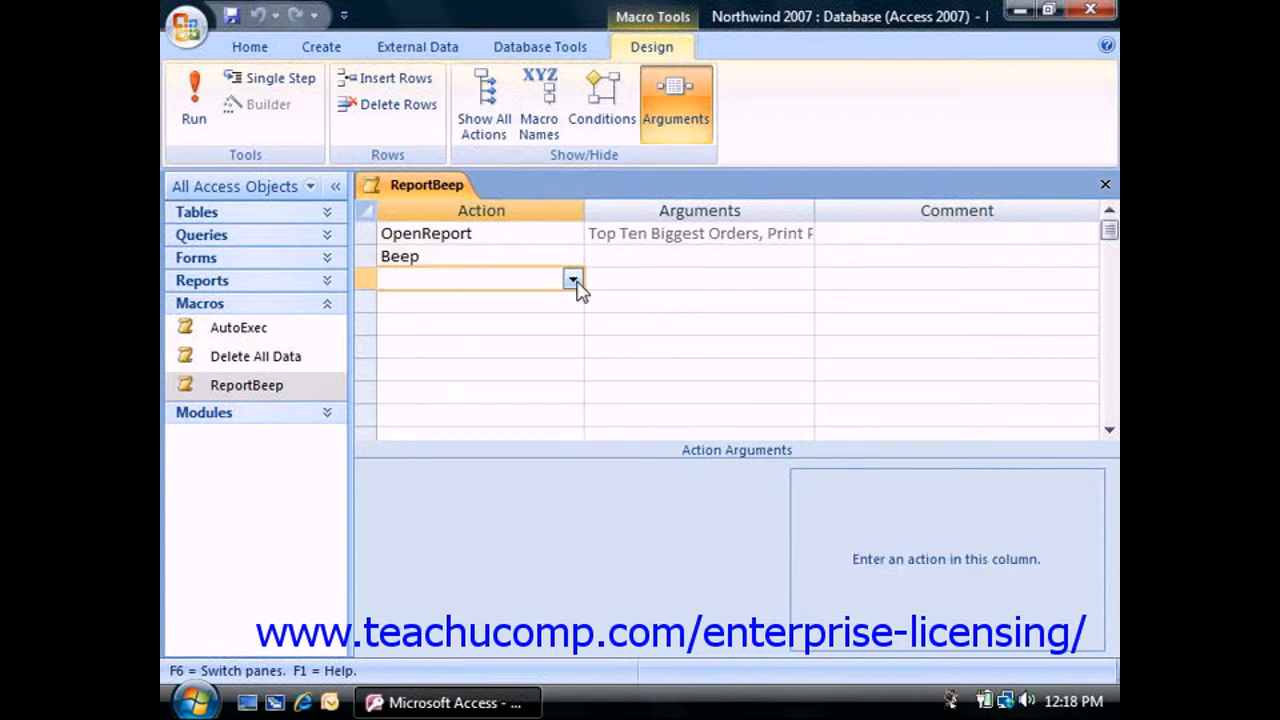
pyautogui.click(572, 278)
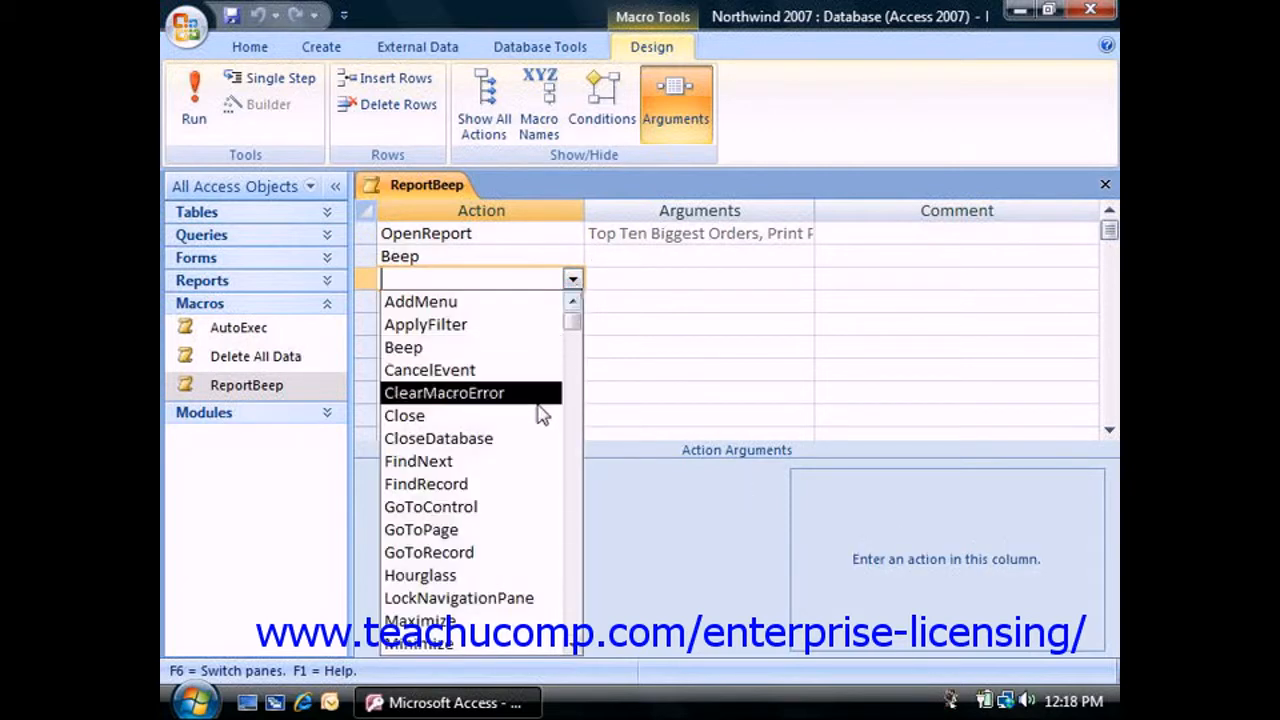
pyautogui.moveTo(516, 480)
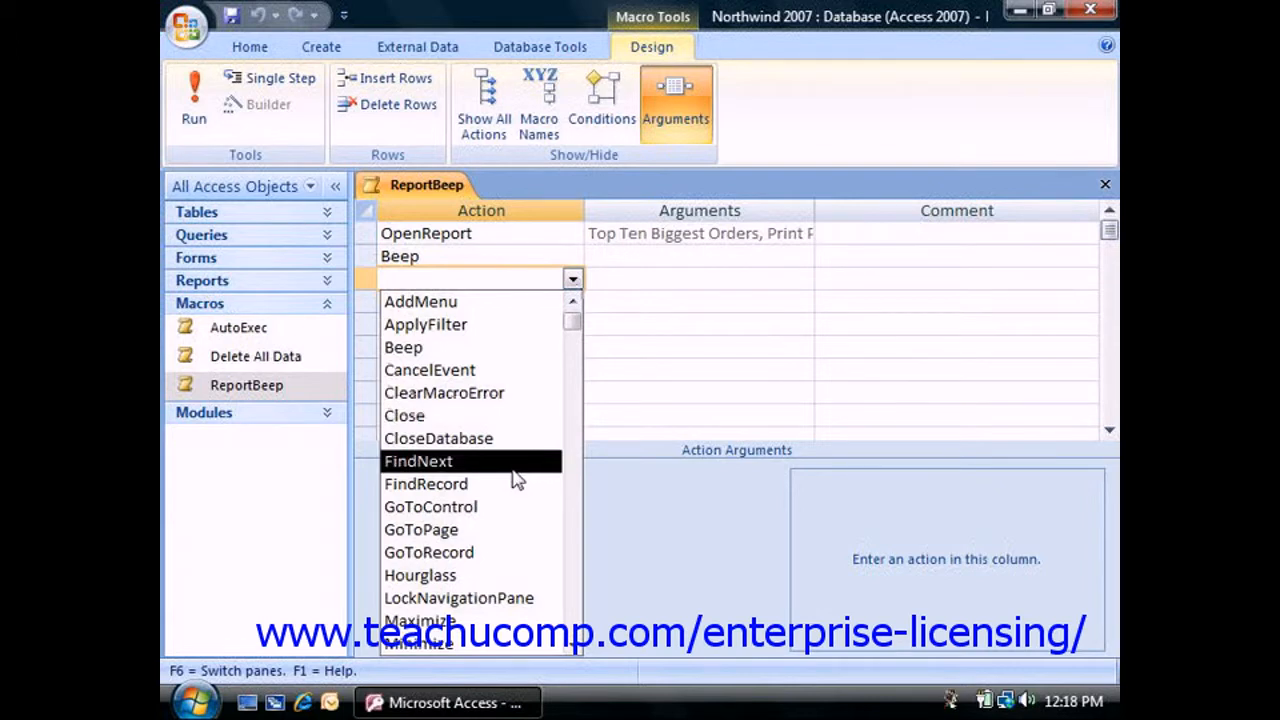
pyautogui.scroll(-3)
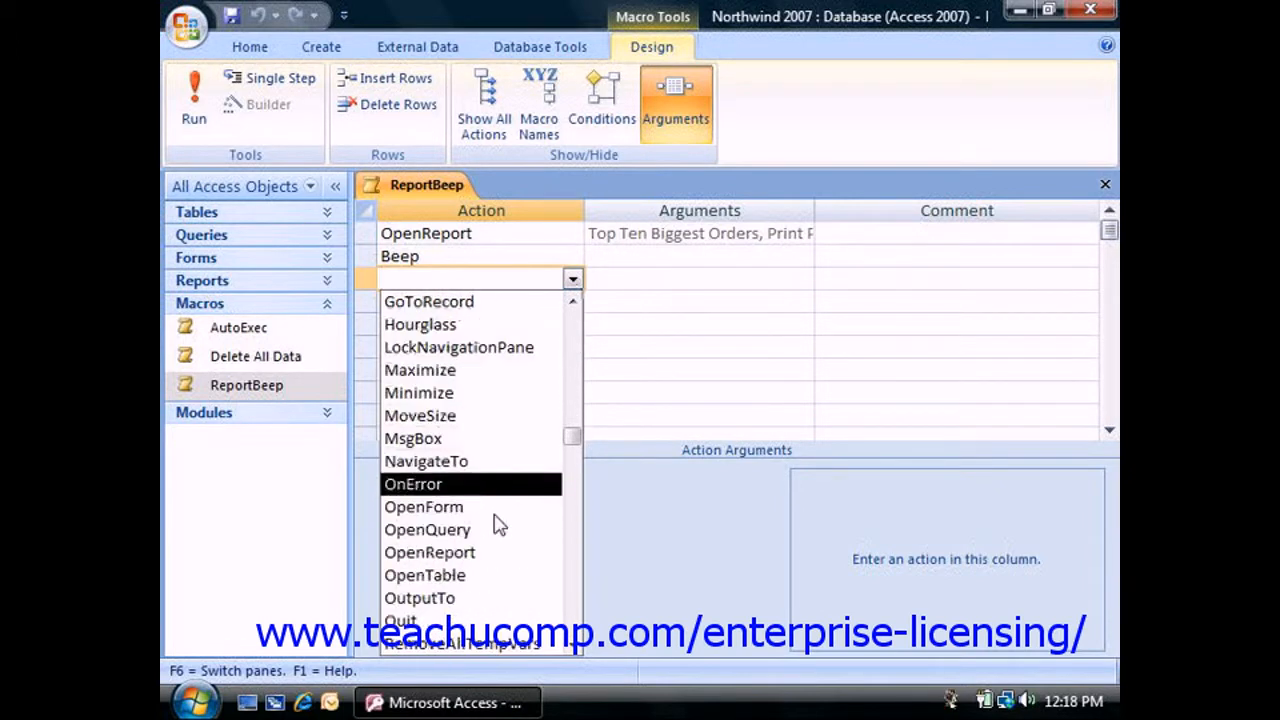
pyautogui.click(428, 528)
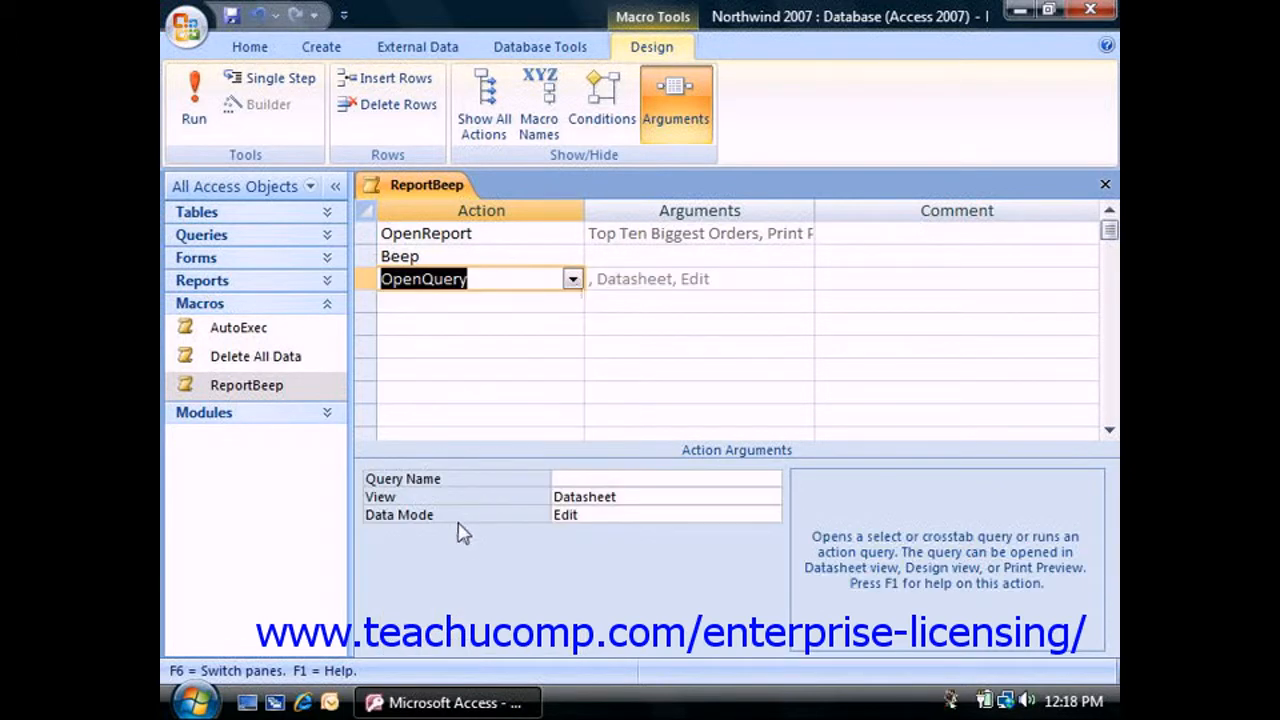
# Step: Set the OpenQuery action's Query Name argument to Order Summary
pyautogui.click(664, 496)
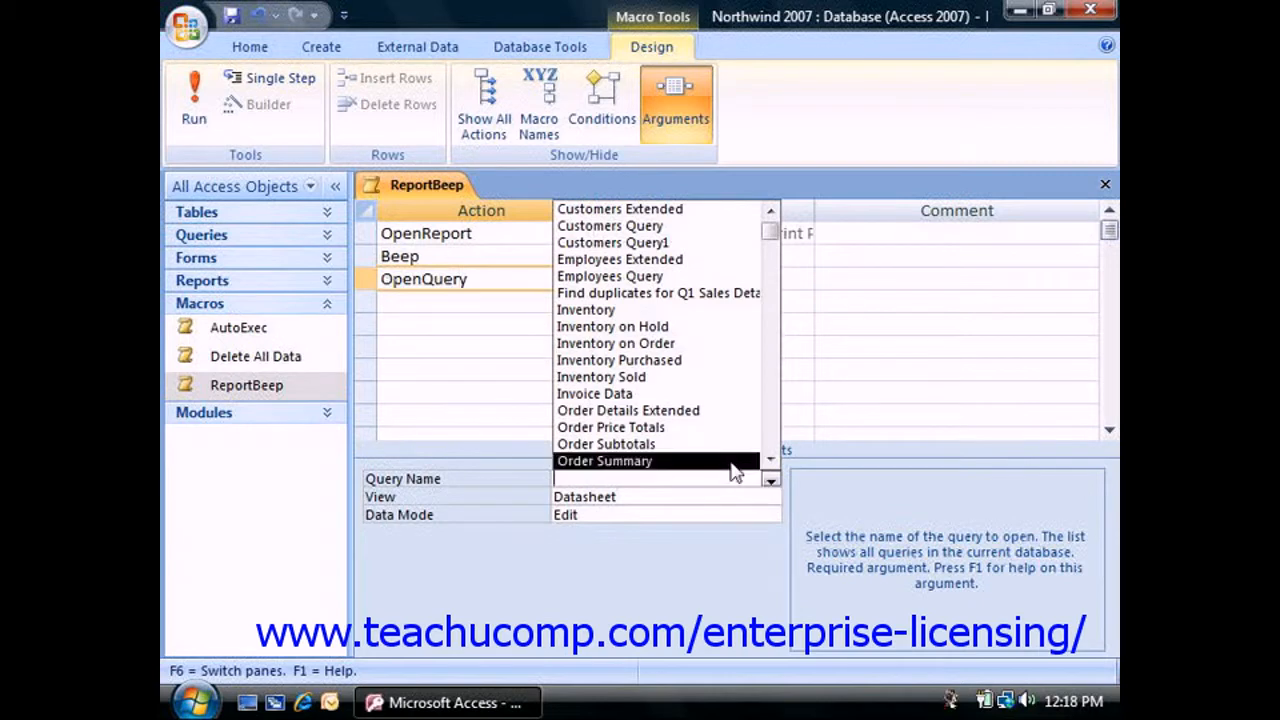
pyautogui.click(604, 460)
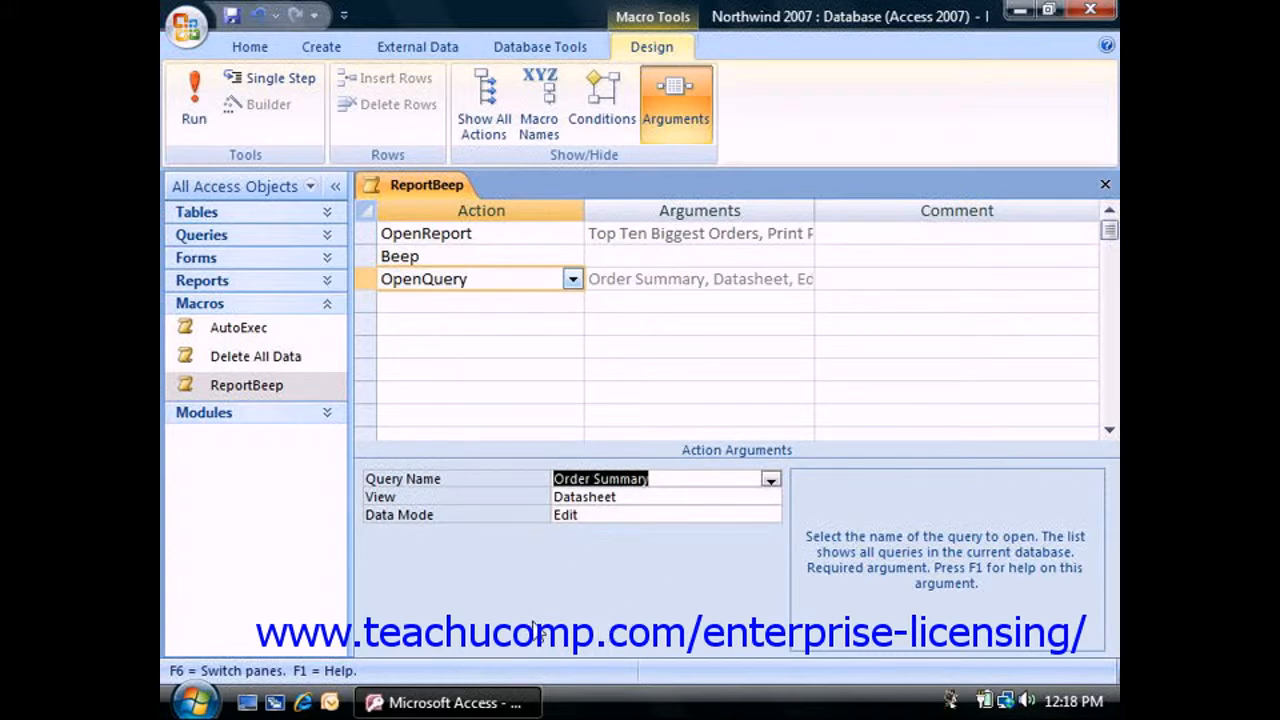
pyautogui.moveTo(586, 558)
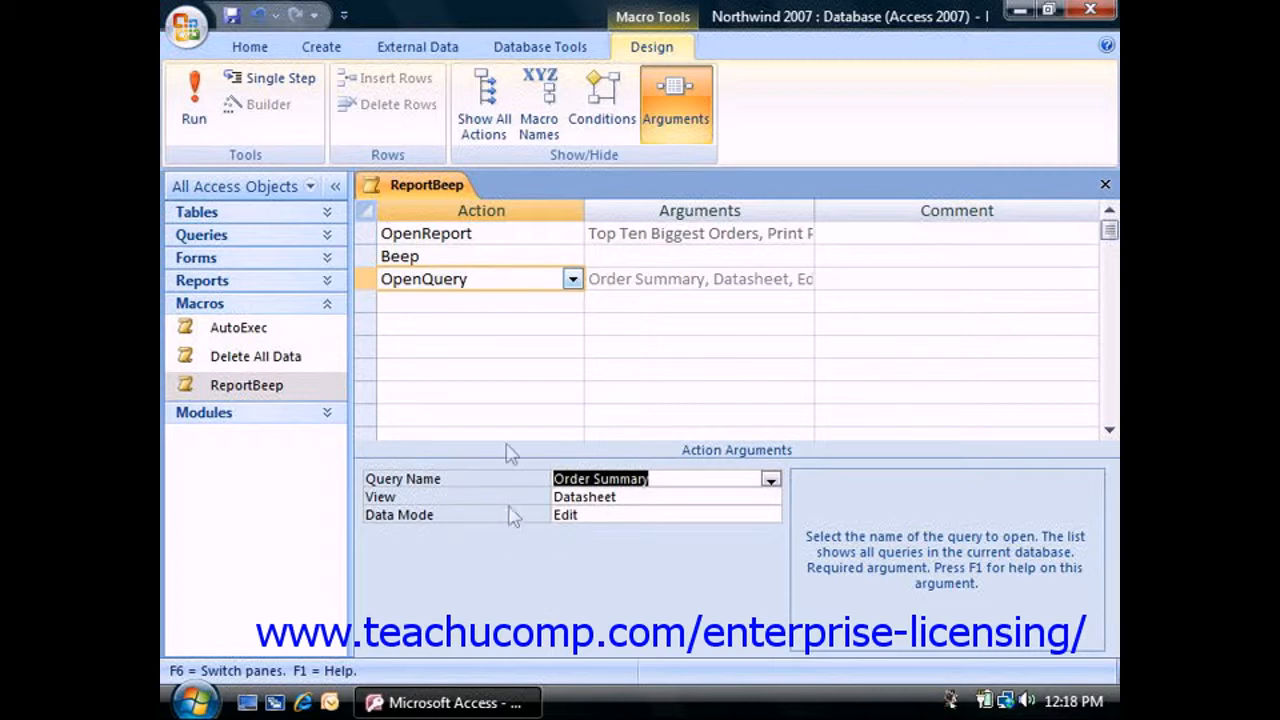
pyautogui.moveTo(604, 376)
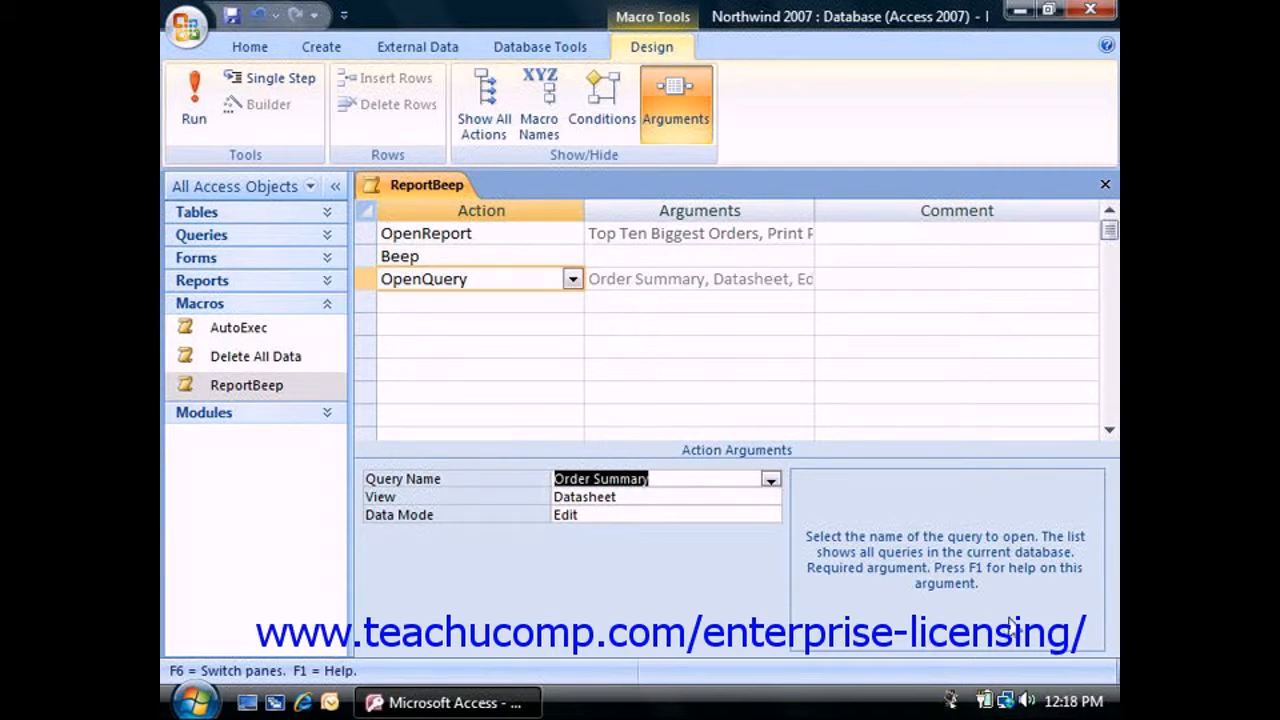
pyautogui.click(528, 280)
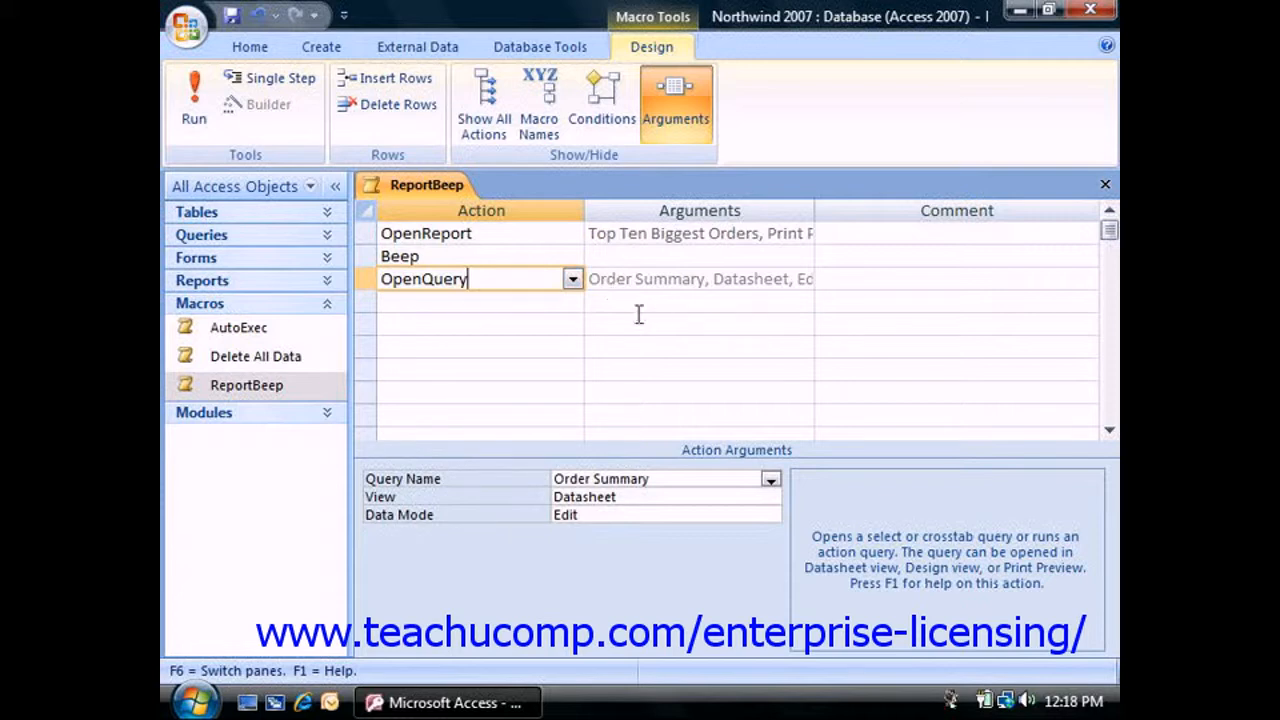
pyautogui.moveTo(636, 304)
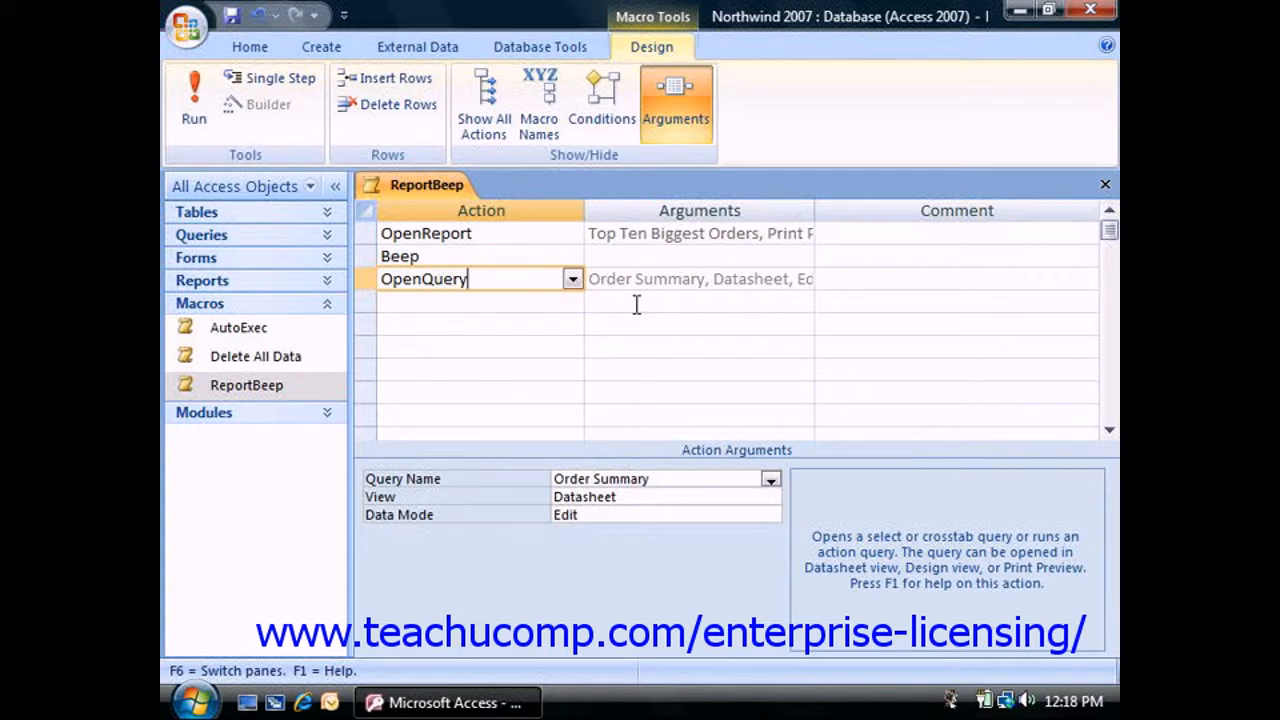
pyautogui.moveTo(484, 104)
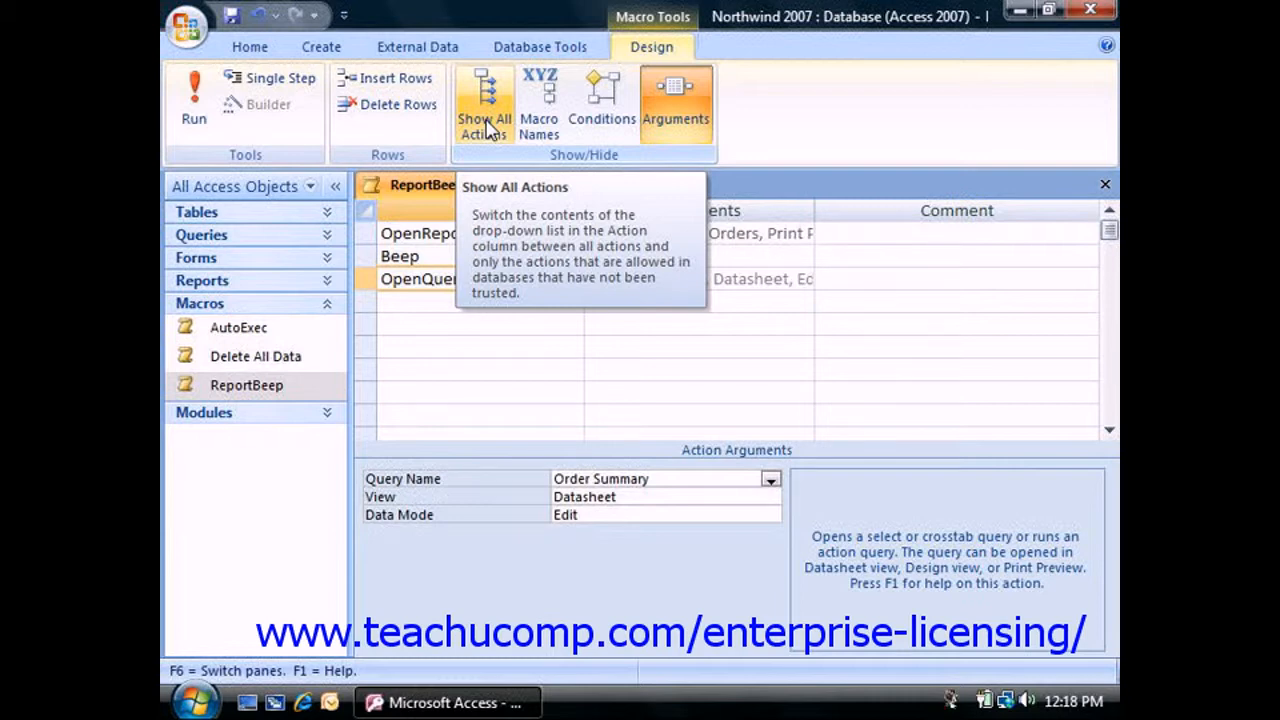
pyautogui.moveTo(462, 168)
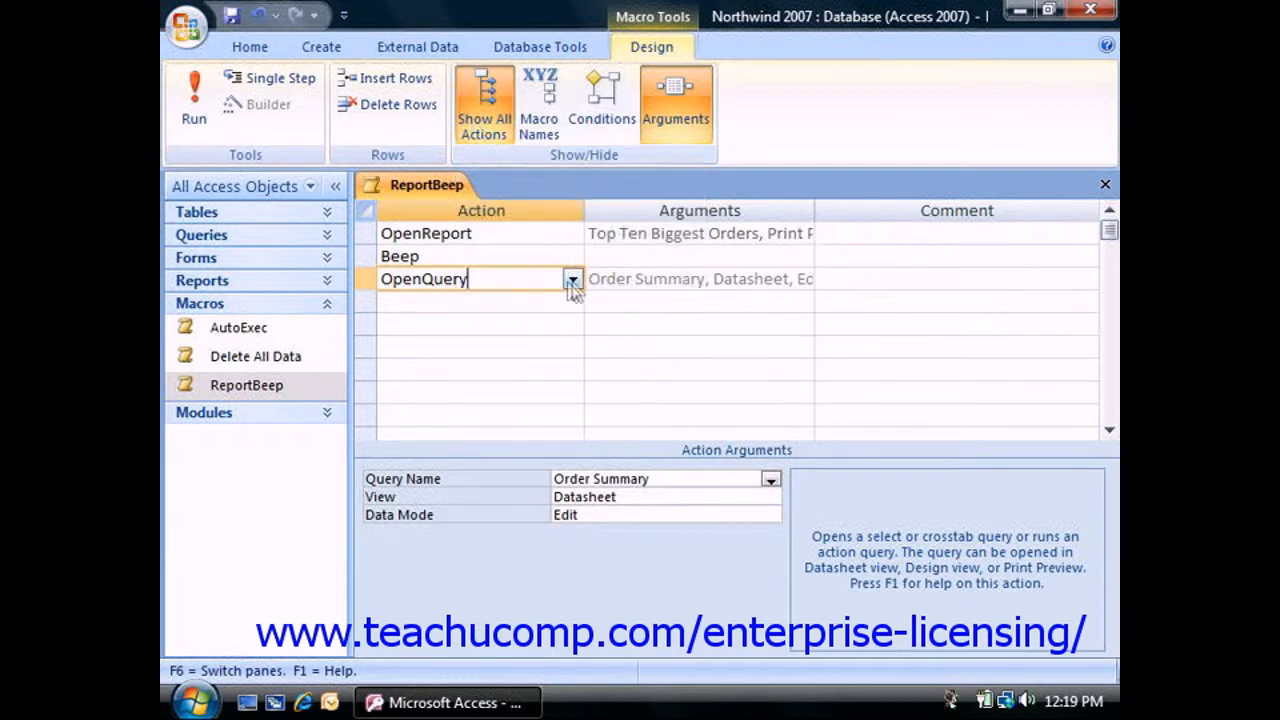
pyautogui.moveTo(482, 118)
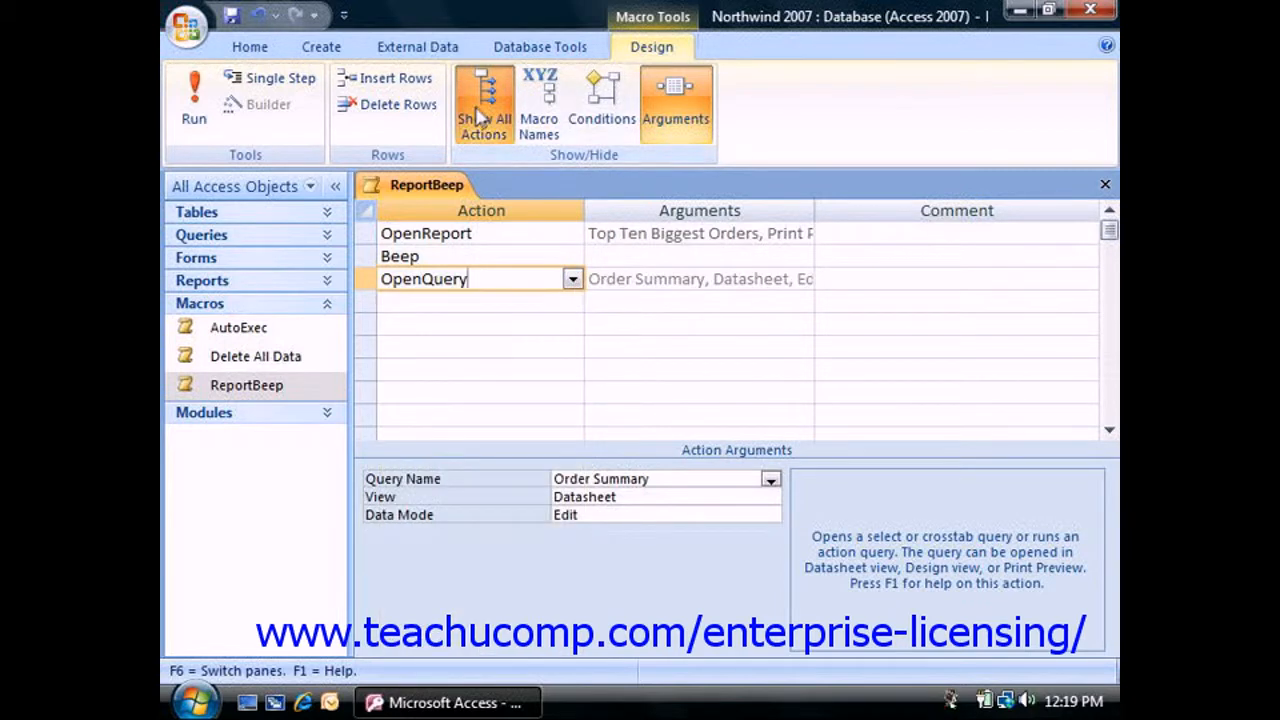
pyautogui.click(572, 256)
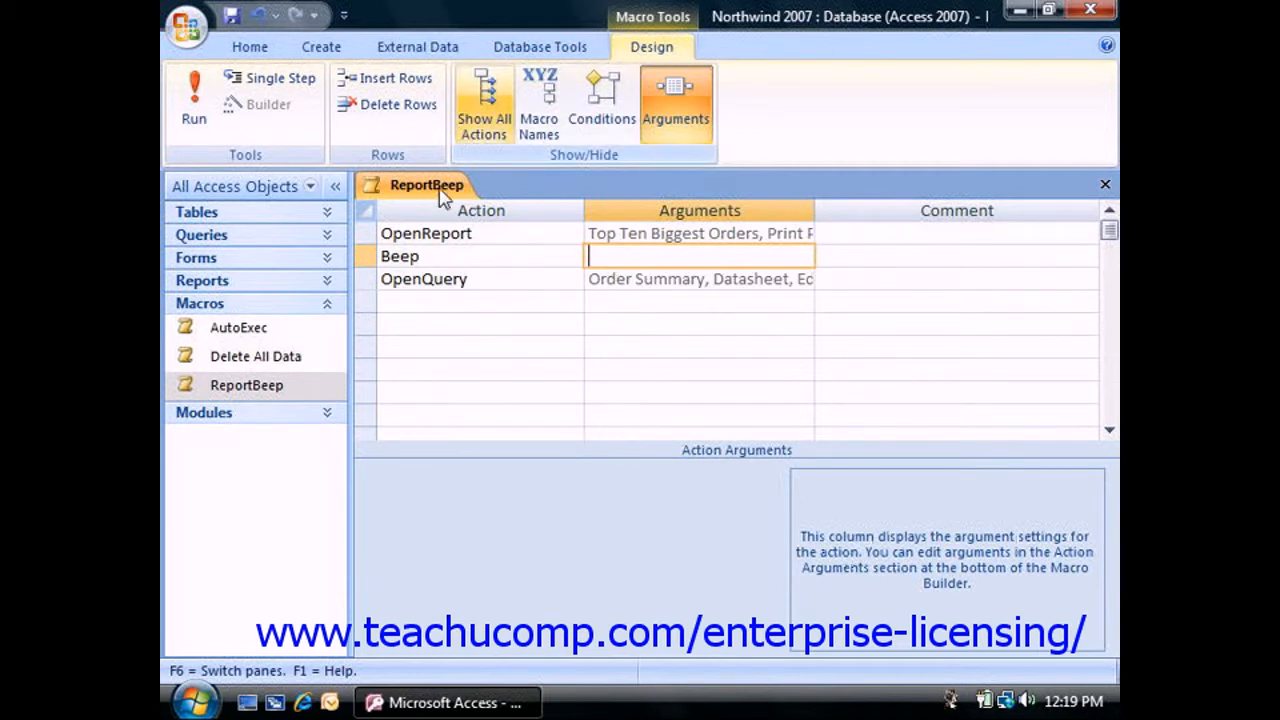
pyautogui.moveTo(462, 344)
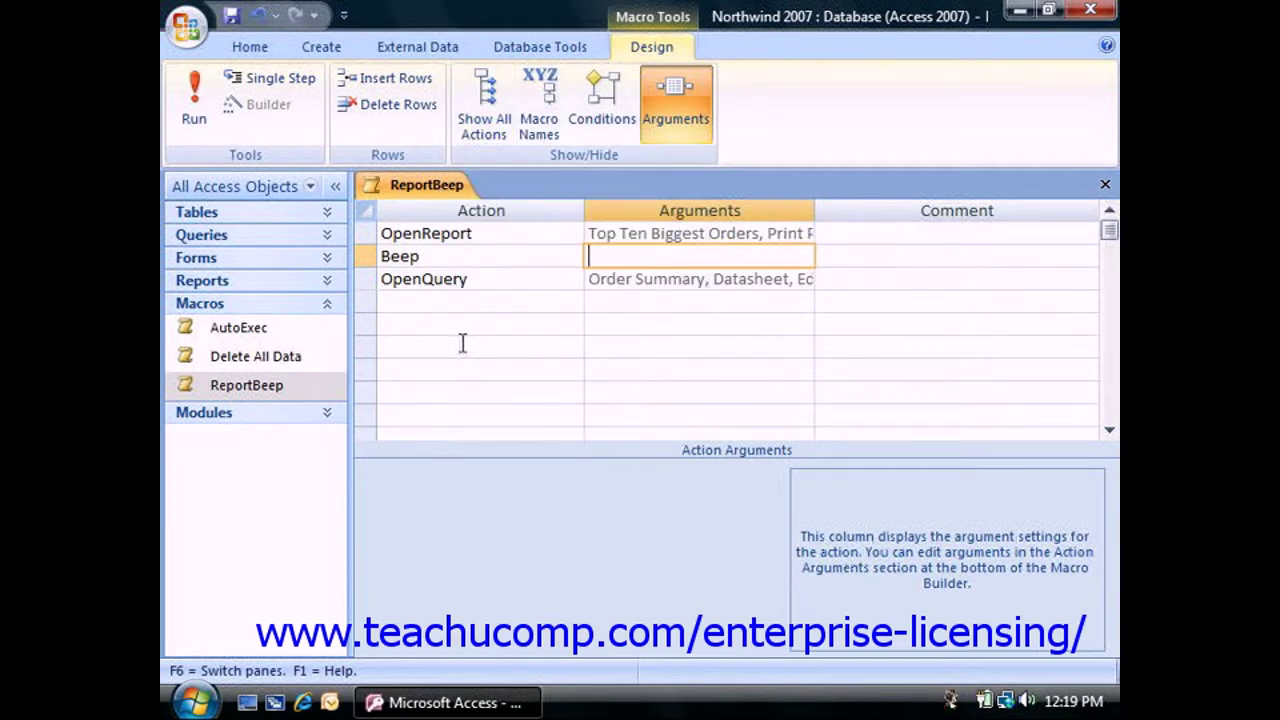